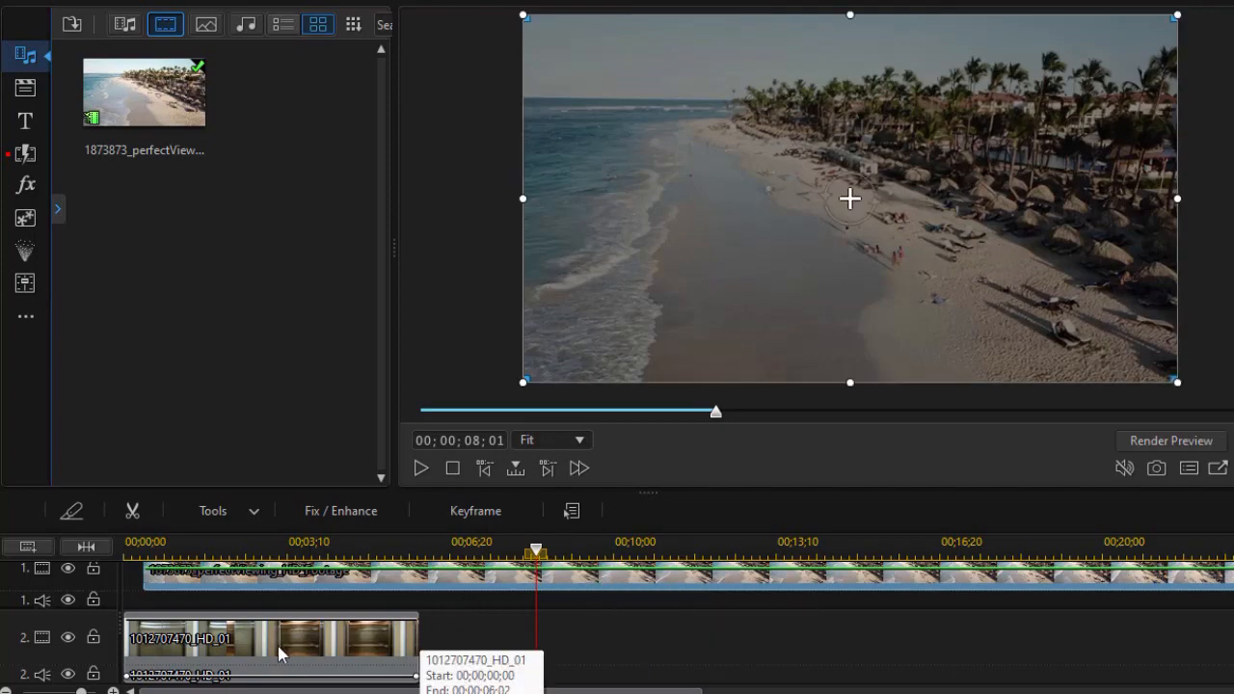
mouse_move(249, 673)
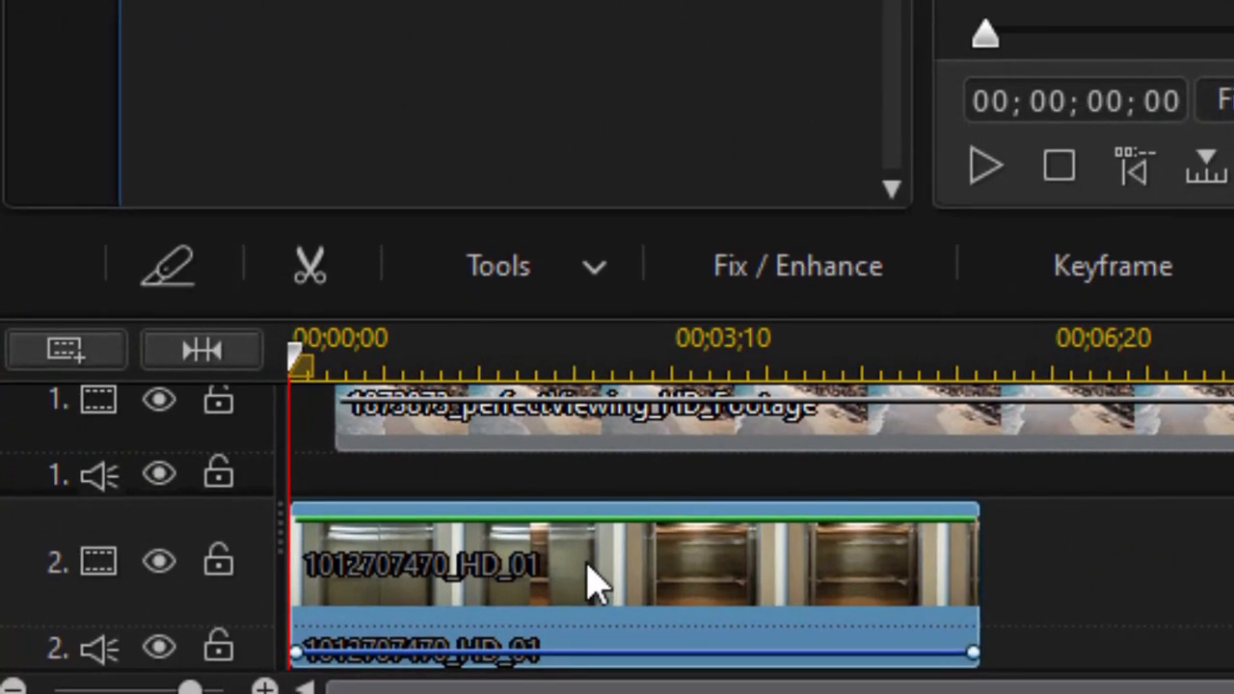
- Launch Crop/Zoom/Pan from the Tools dropdown for the elevator clip on track 2
click(530, 266)
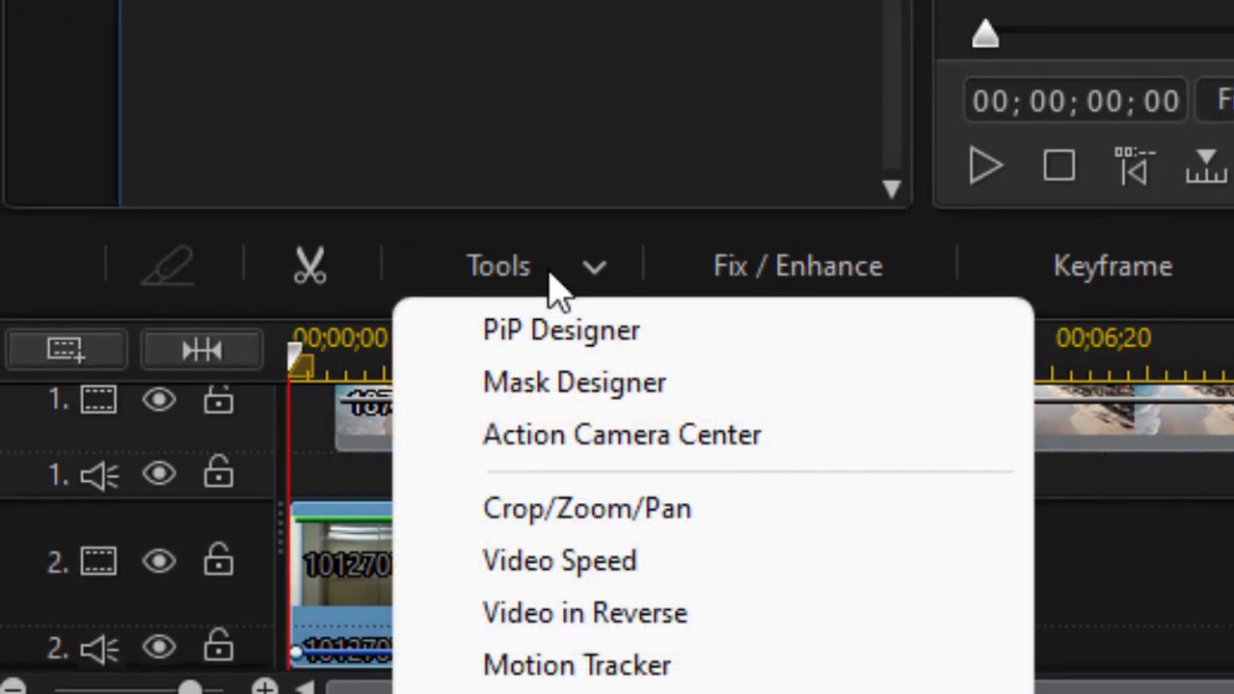
click(586, 509)
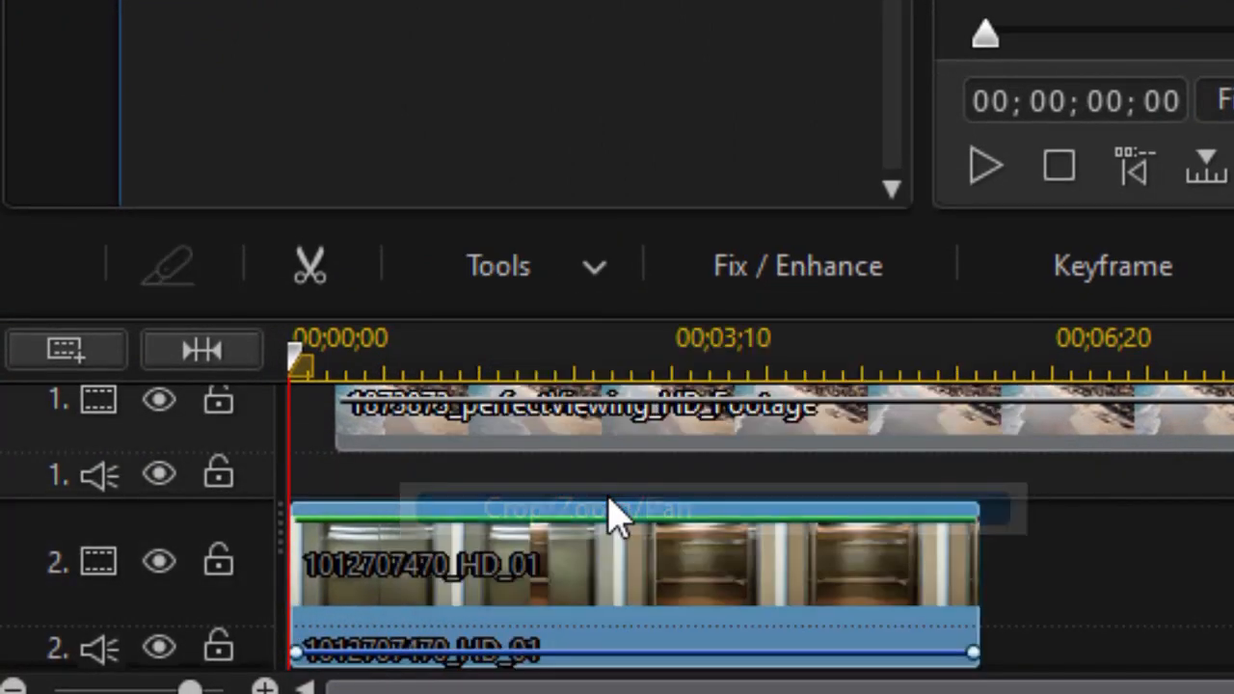
- Keyframe a crop that tightens onto the elevator doors and confirm with OK
click(613, 511)
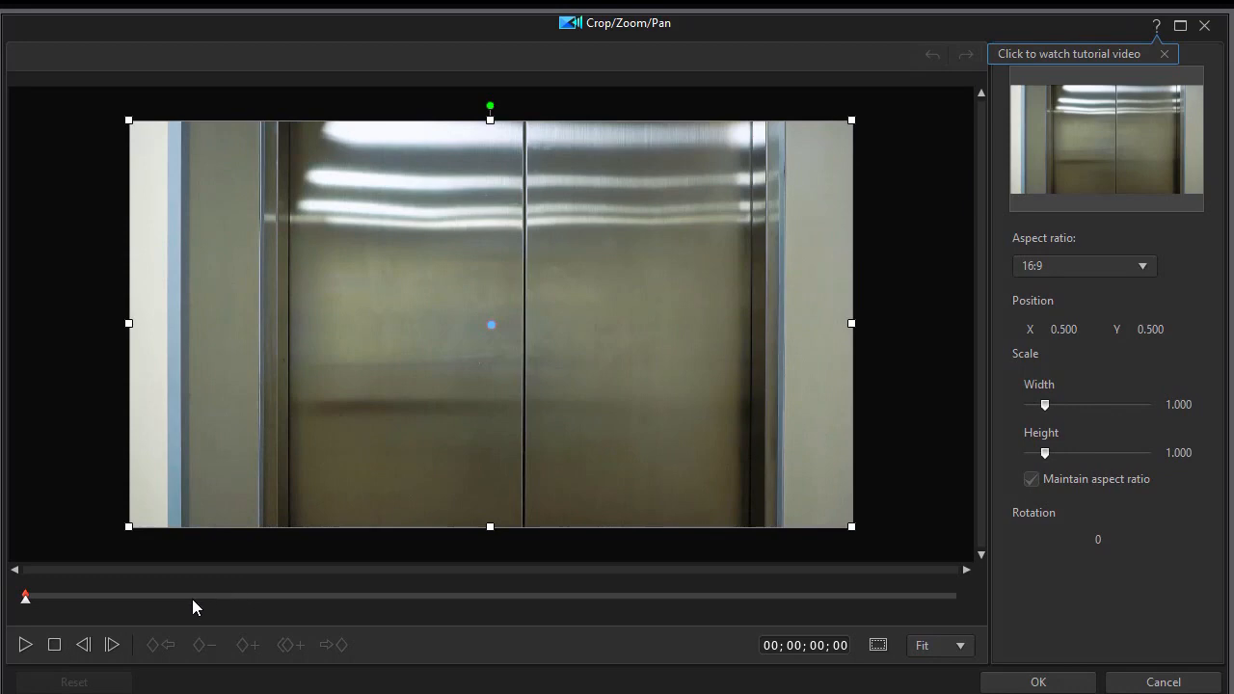
mouse_move(104, 610)
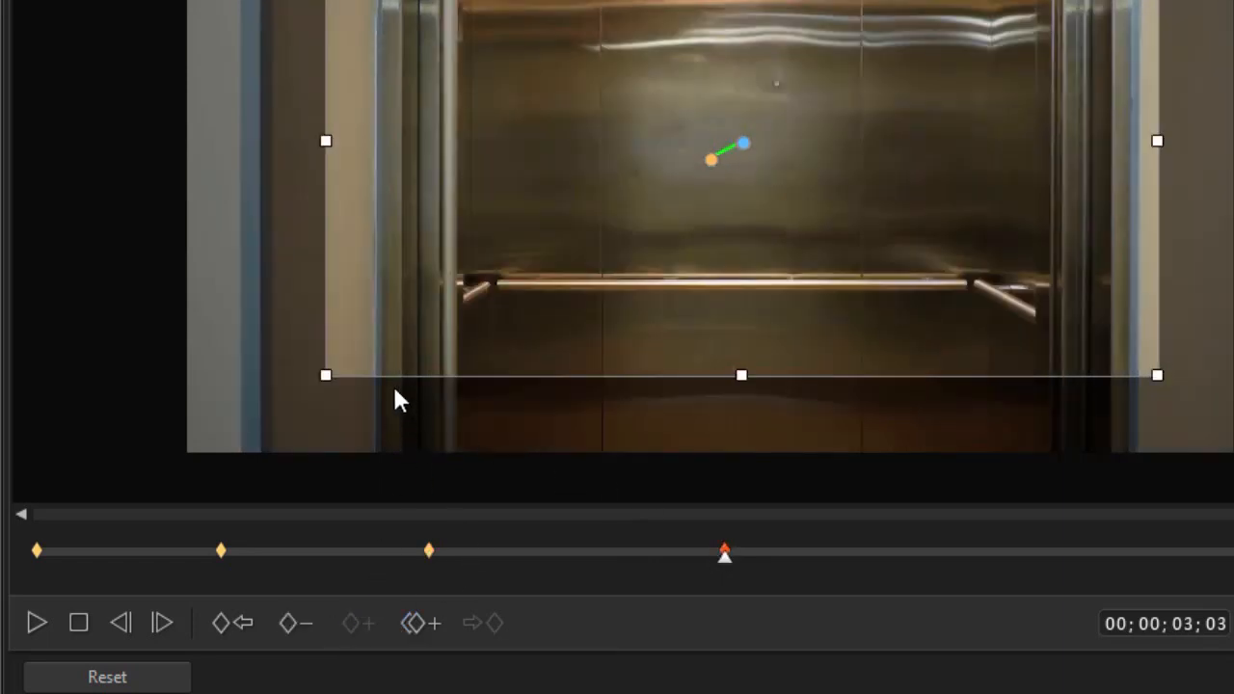
drag(326, 376, 357, 357)
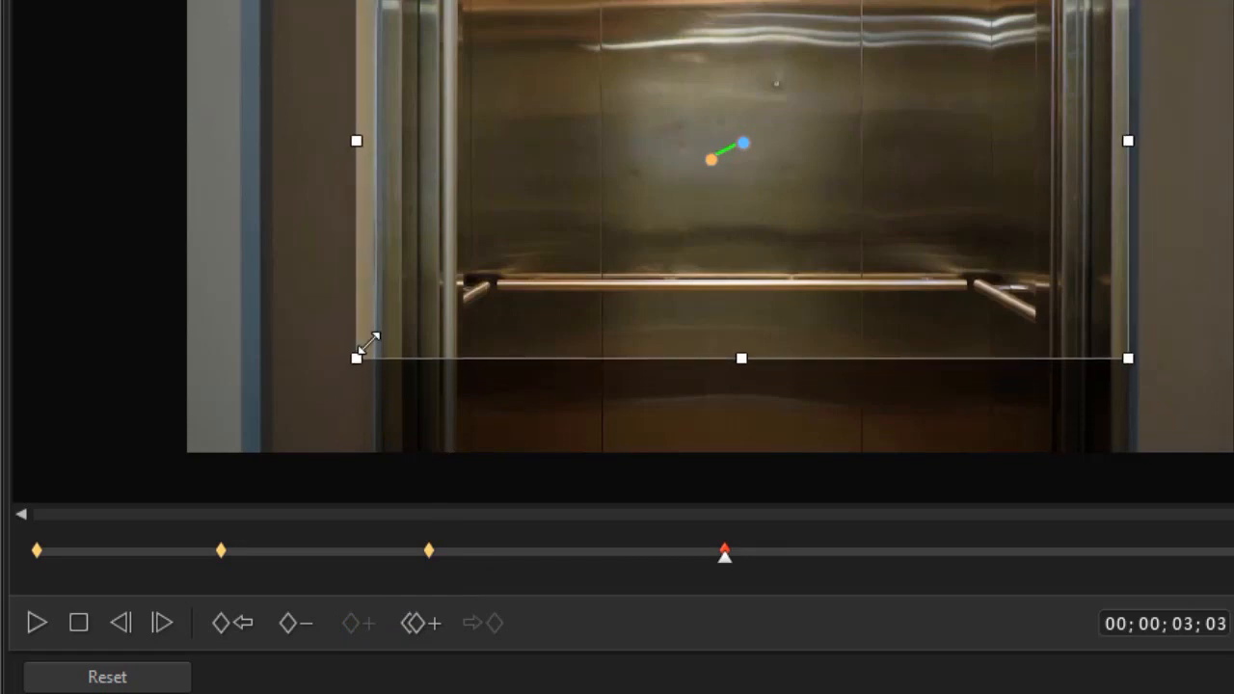
drag(355, 357, 502, 270)
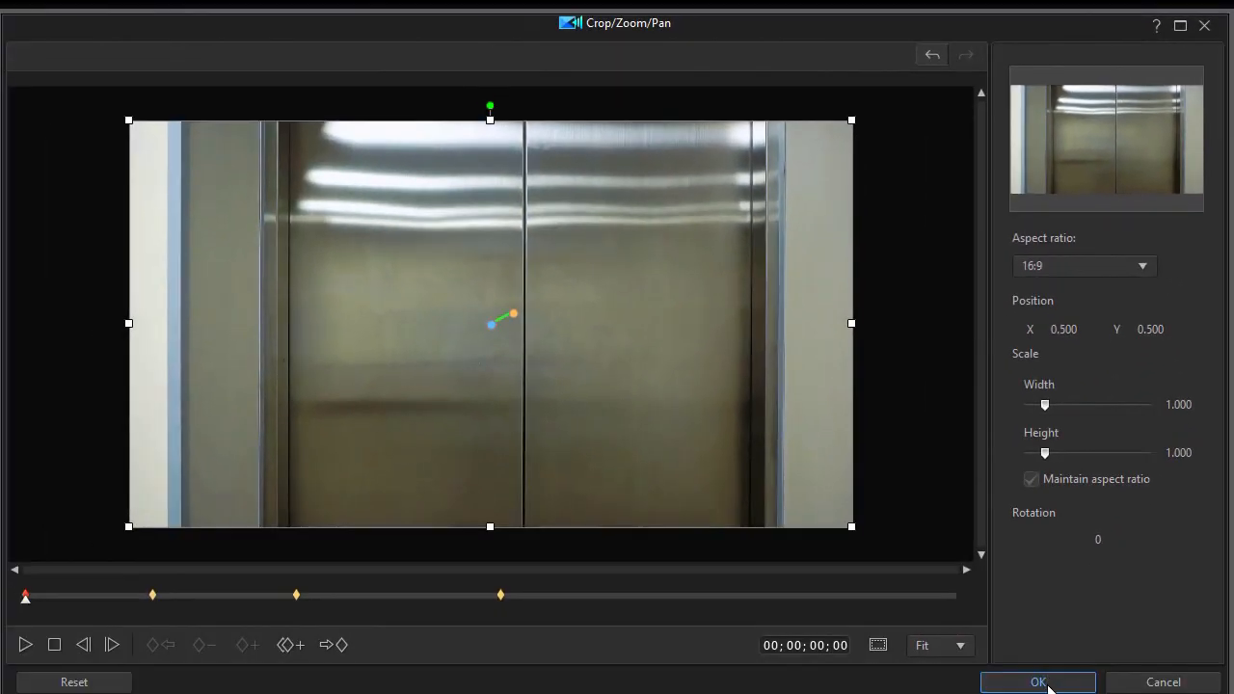
click(1038, 682)
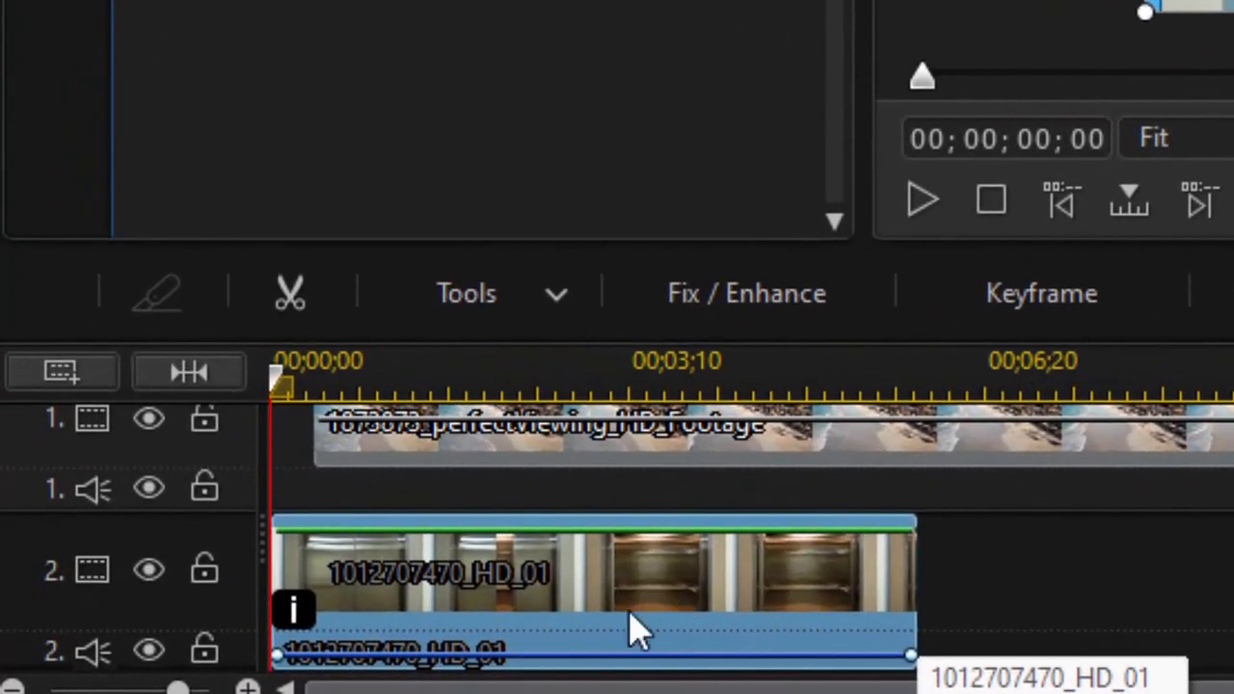
mouse_move(646, 621)
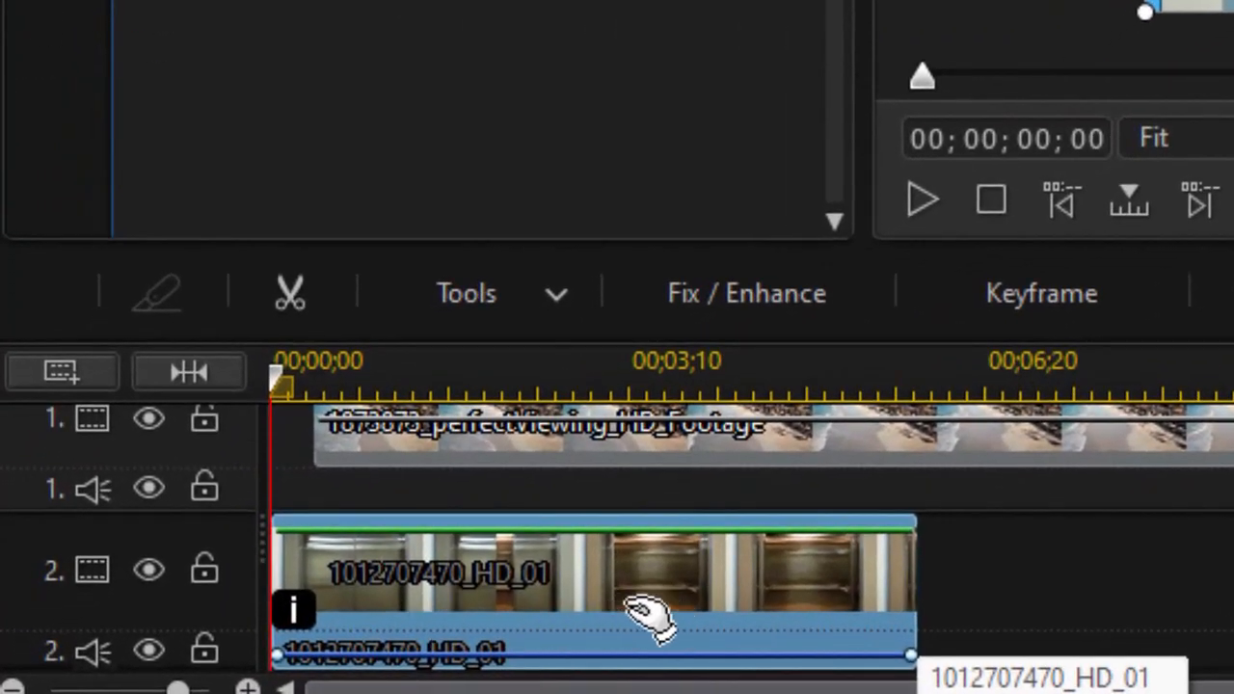
- Launch Mask Designer from the Tools dropdown for the elevator clip
click(501, 293)
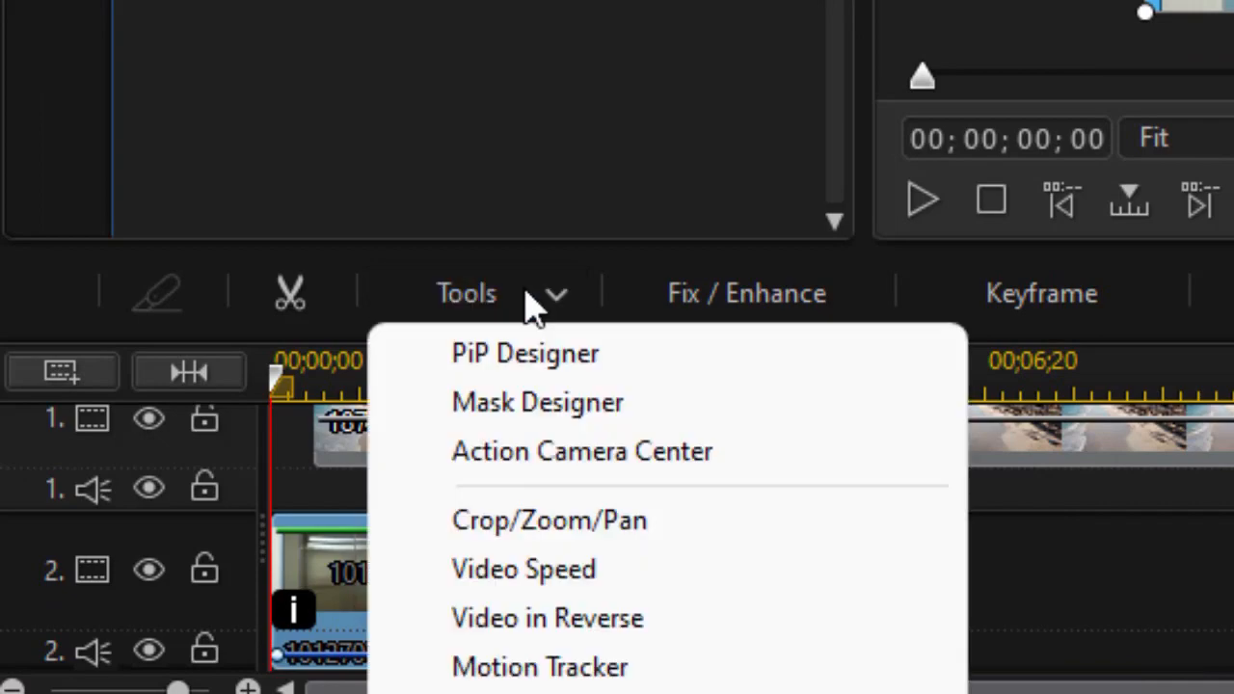
mouse_move(561, 416)
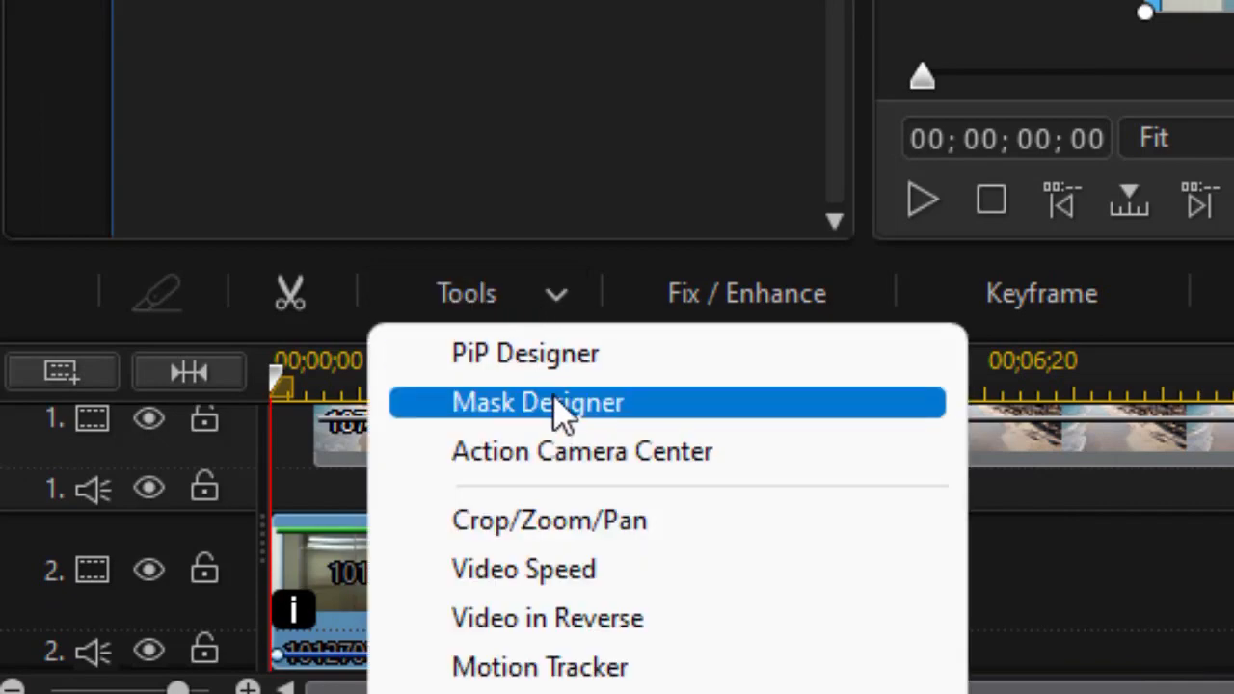
click(536, 403)
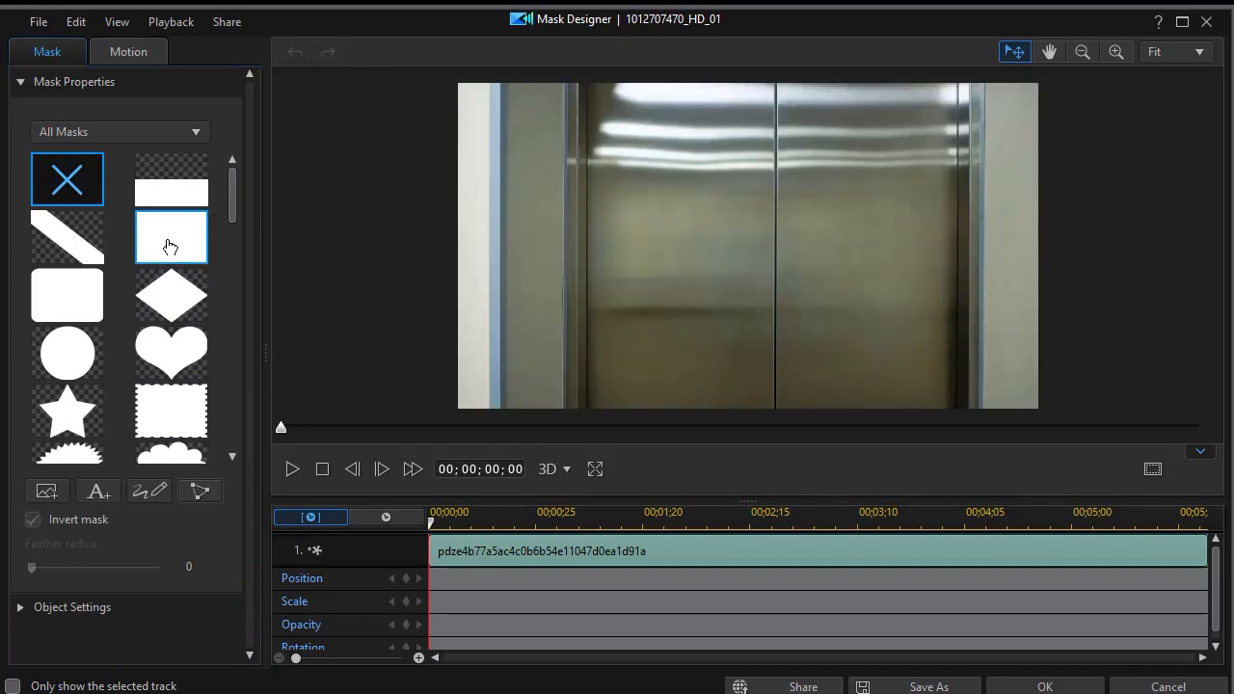
- Apply an inverted rectangle mask and set position and scale keyframes at 00;00;25
click(170, 238)
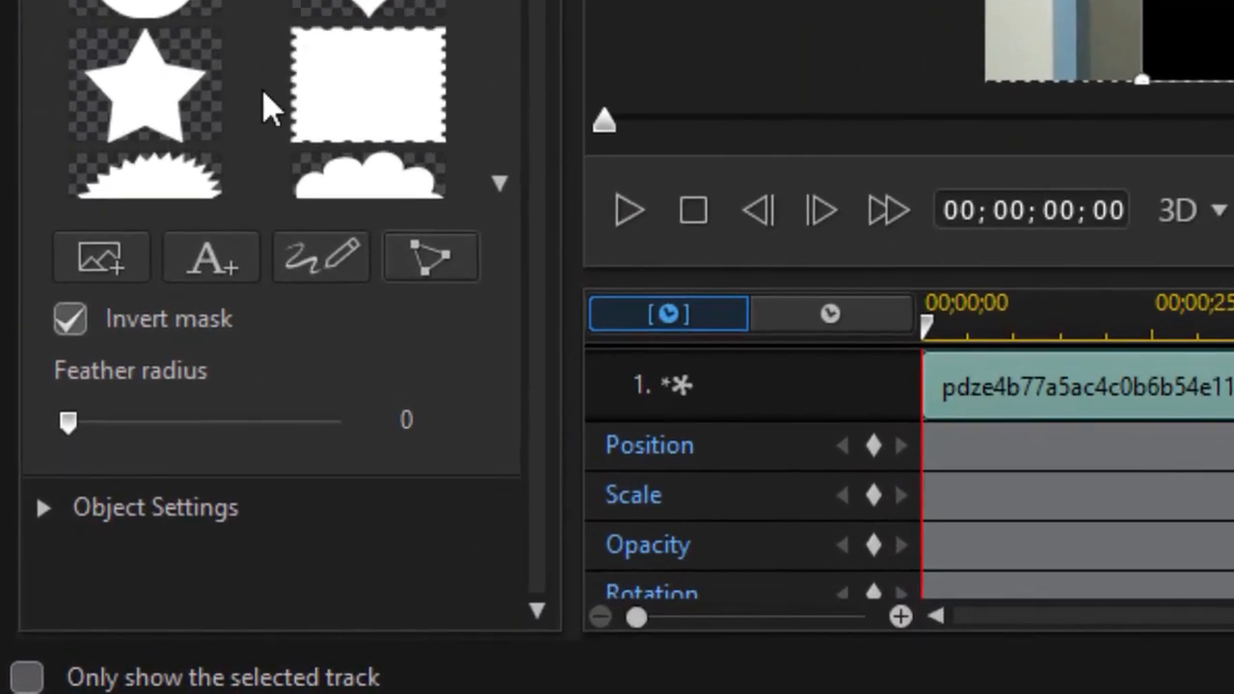
click(70, 318)
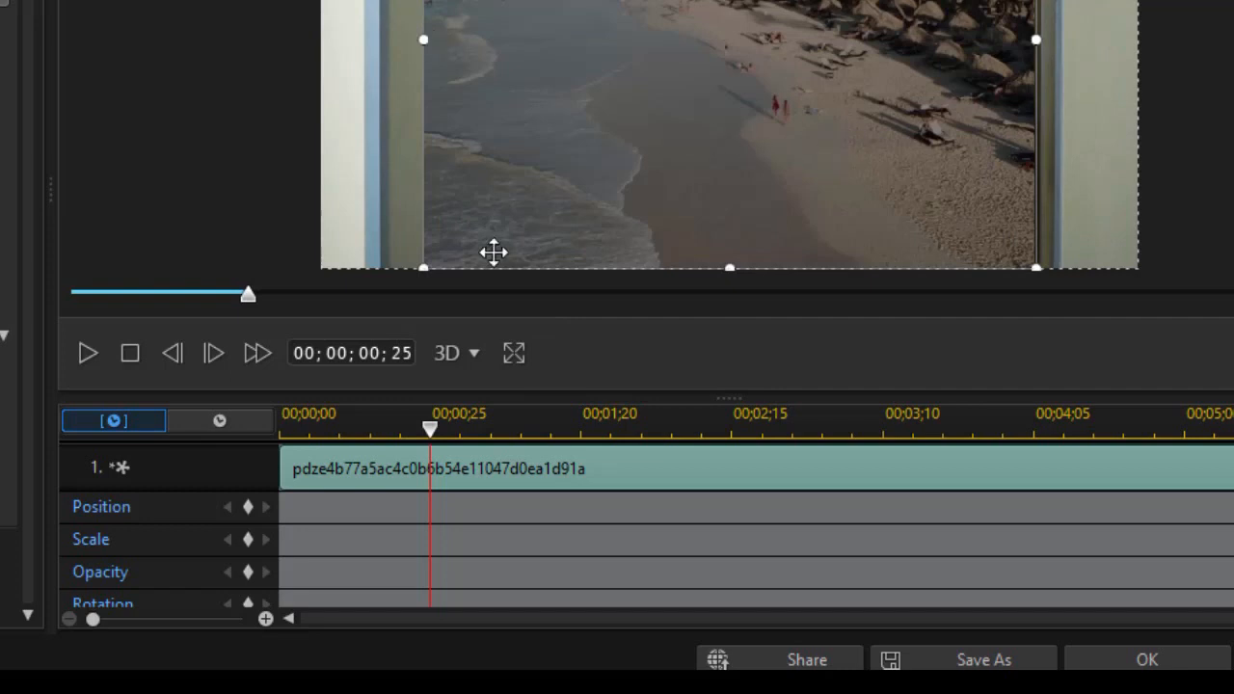
mouse_move(247, 509)
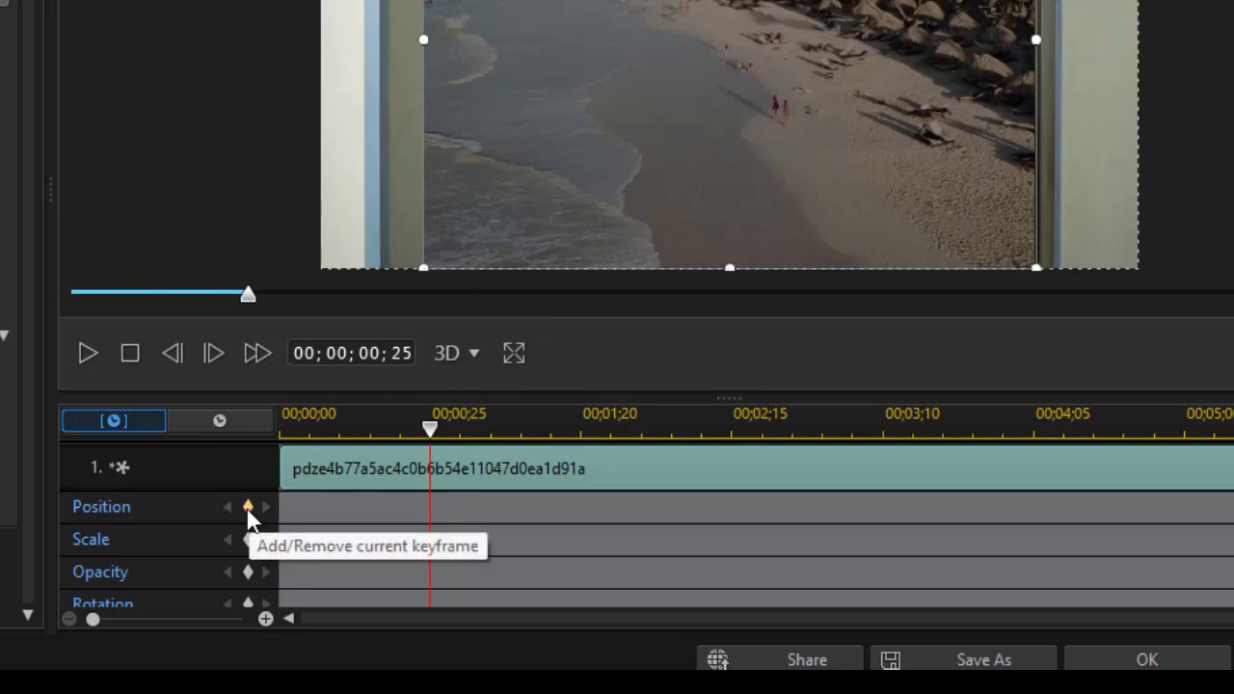
click(247, 505)
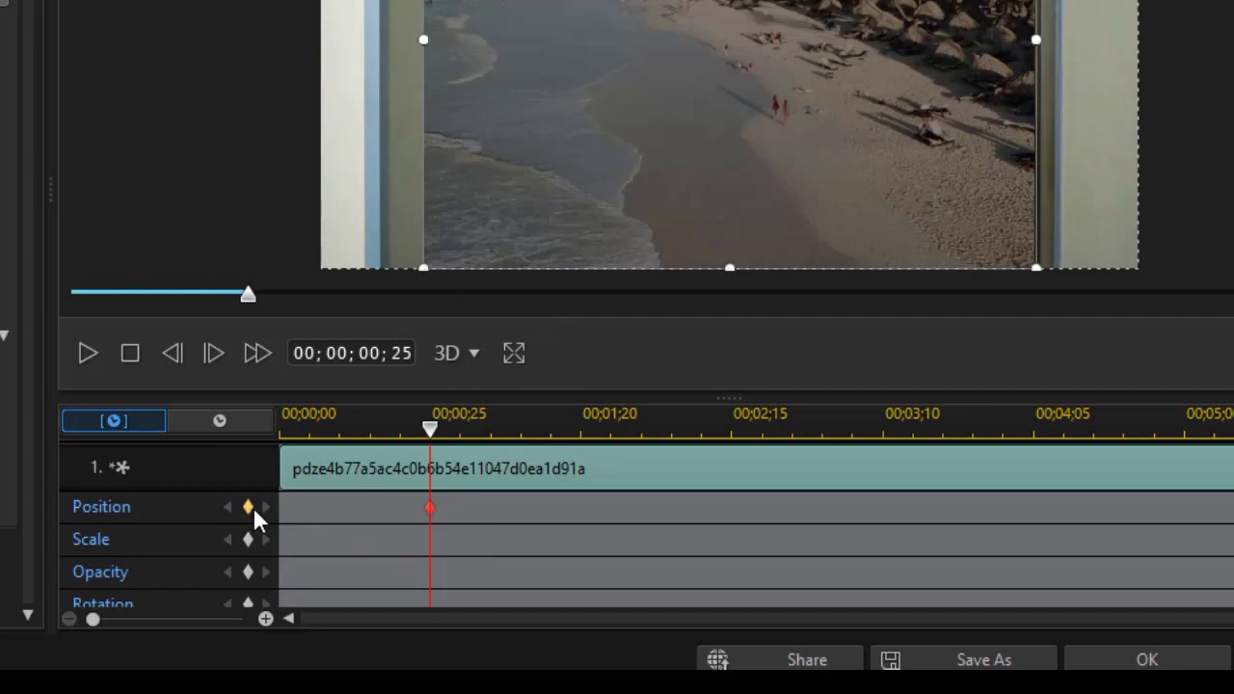
click(248, 540)
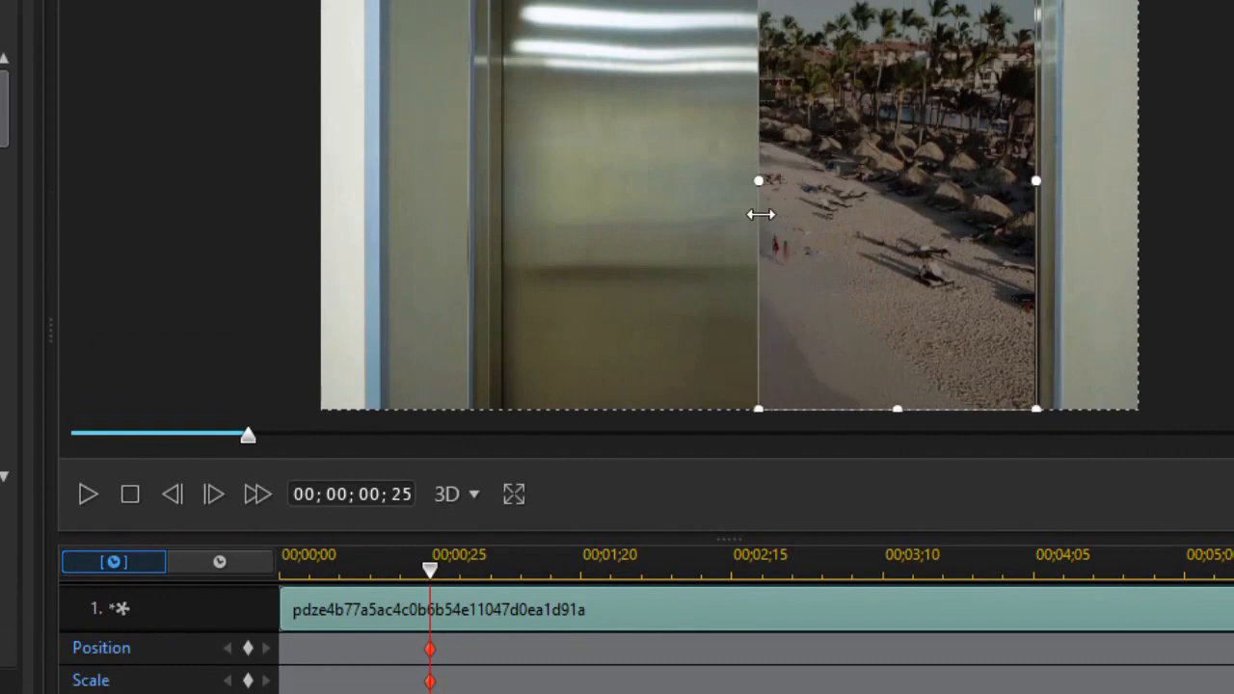
mouse_move(879, 220)
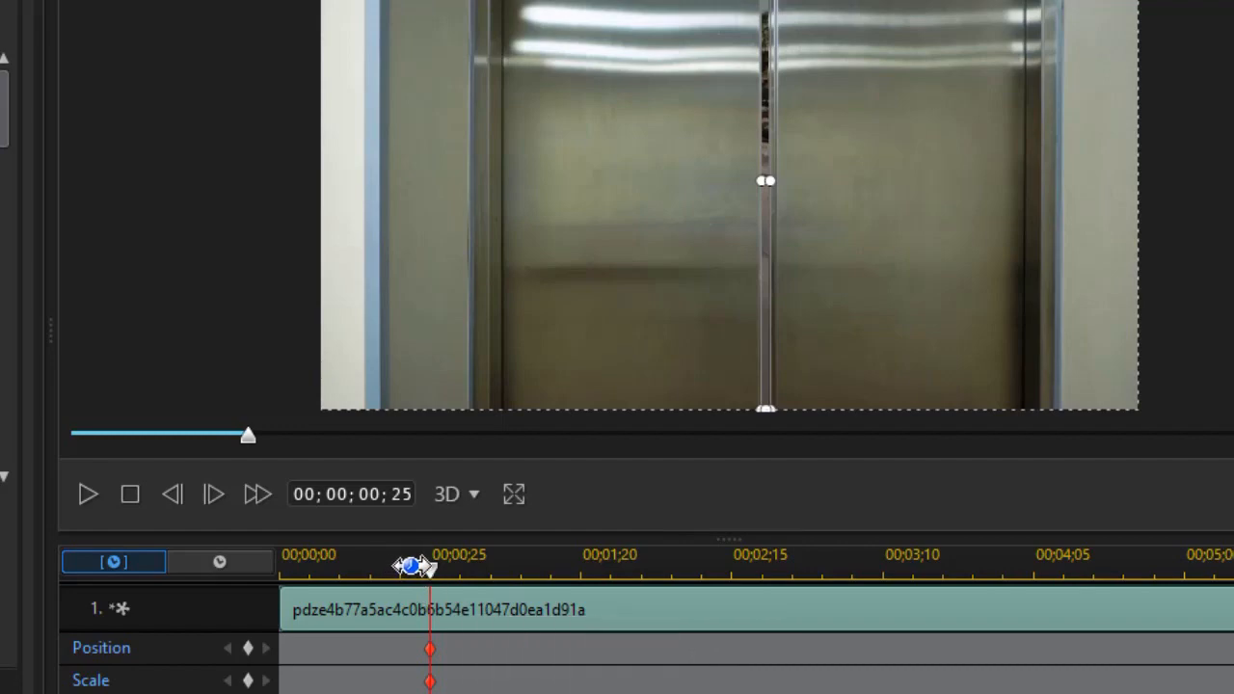
- Keyframe Mask Opacity from 0% at frame 22 to 100% at frame 25
drag(415, 567, 413, 567)
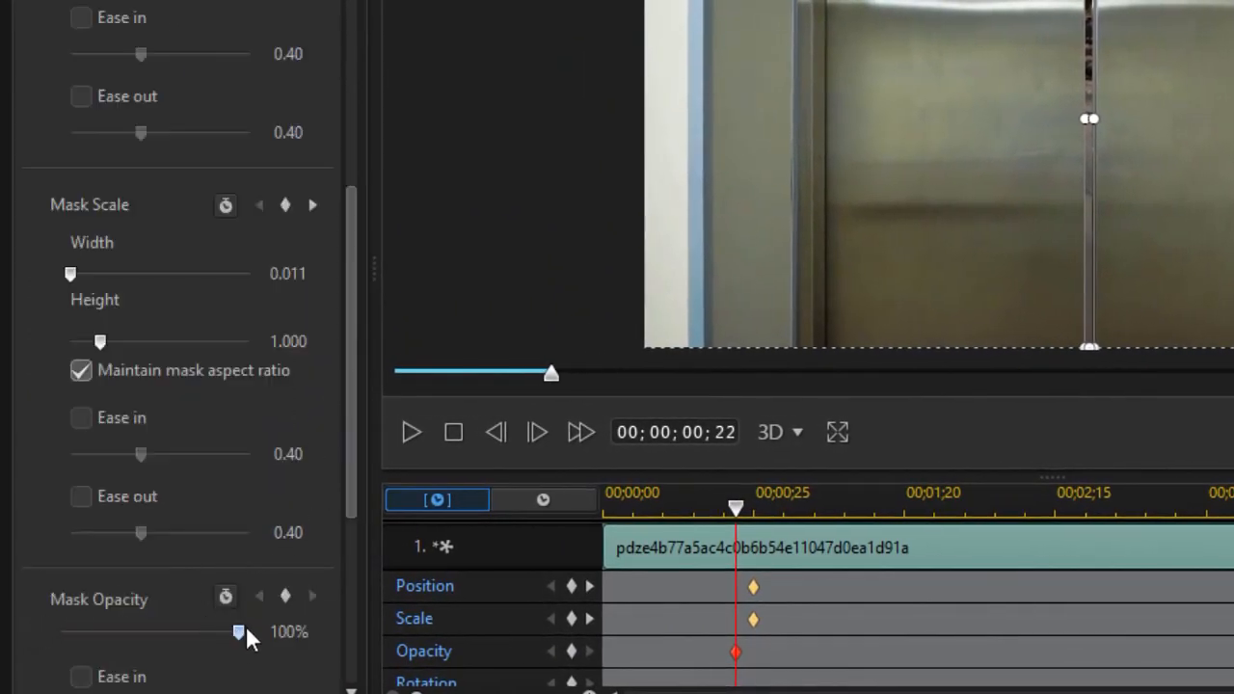
drag(239, 633, 57, 632)
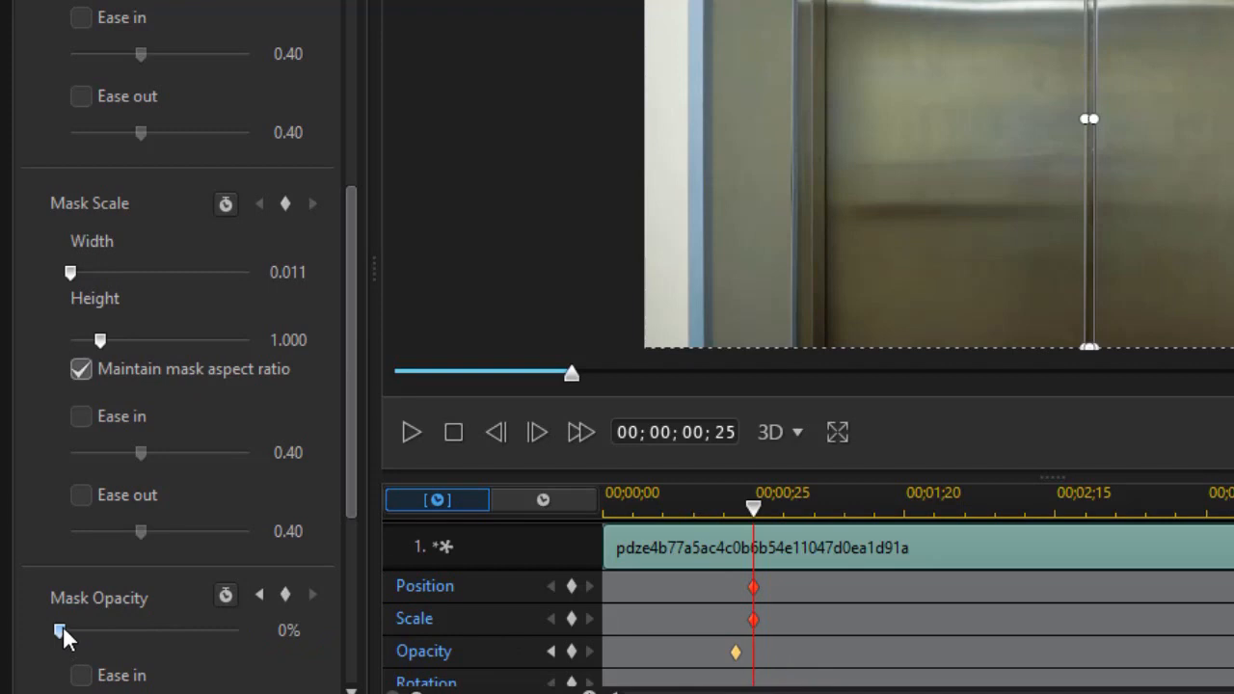
drag(59, 630, 238, 630)
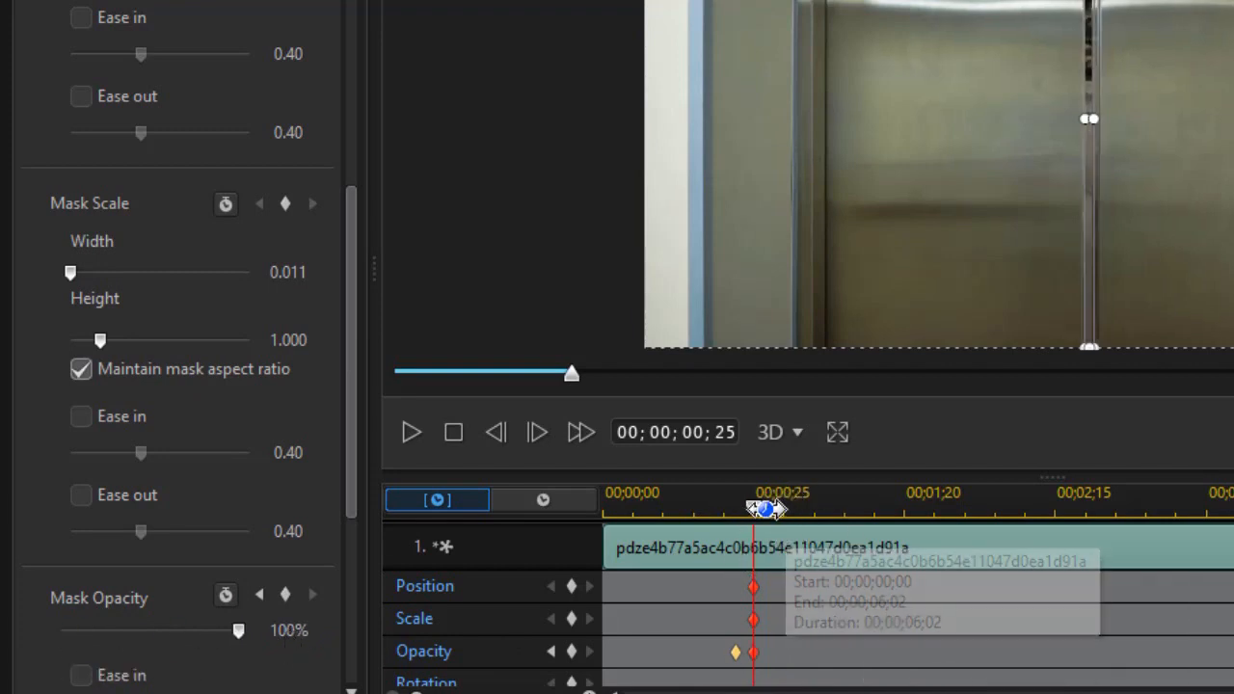
- Widen the mask to full frame at about 2.5 seconds and narrow the opening at 2 seconds
click(1041, 509)
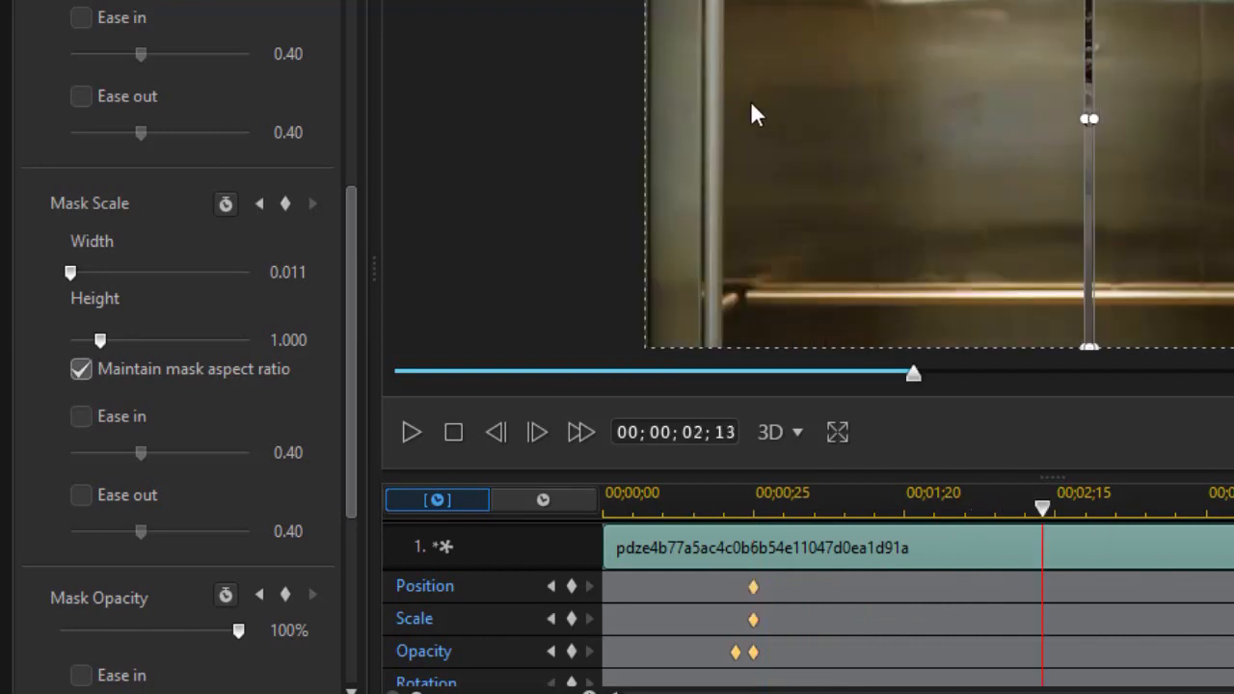
mouse_move(1084, 120)
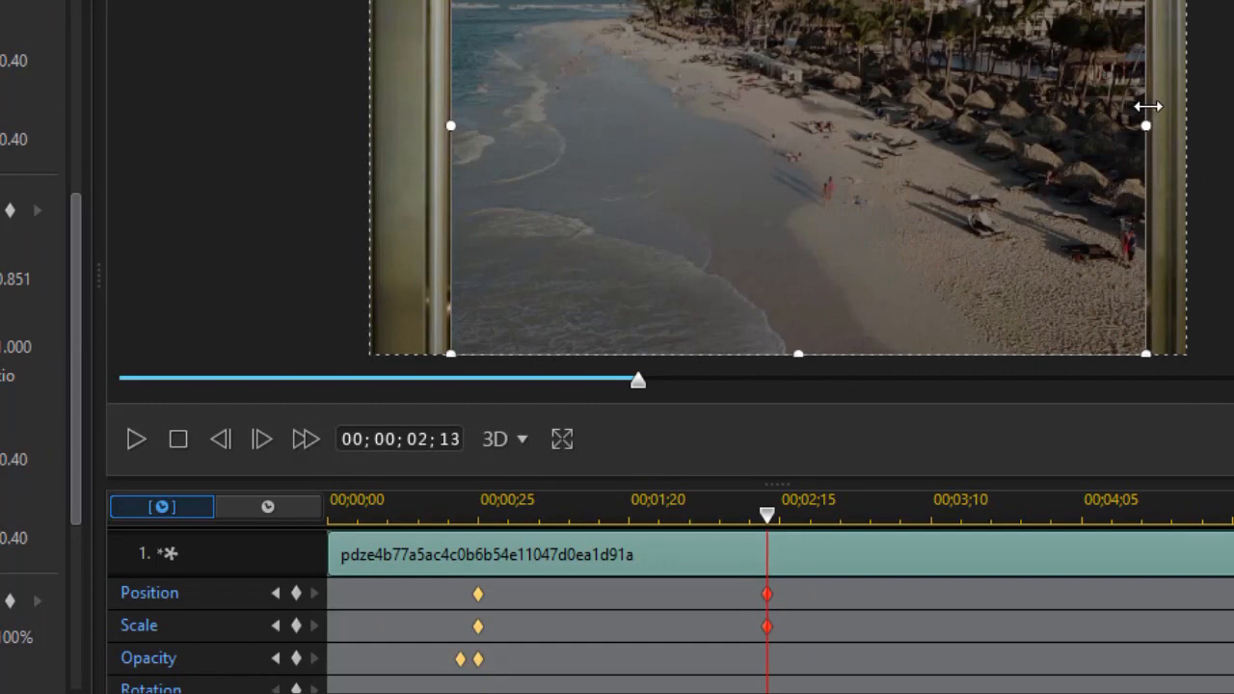
drag(1146, 123, 1153, 106)
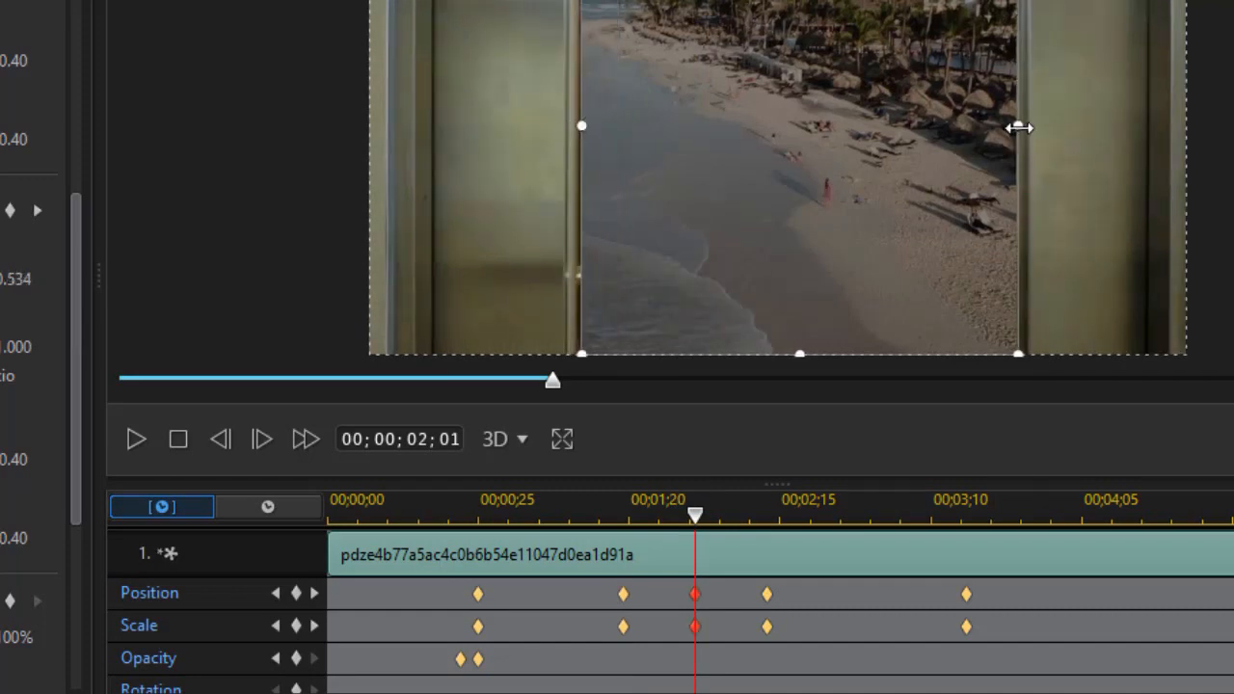
drag(1020, 127, 1007, 131)
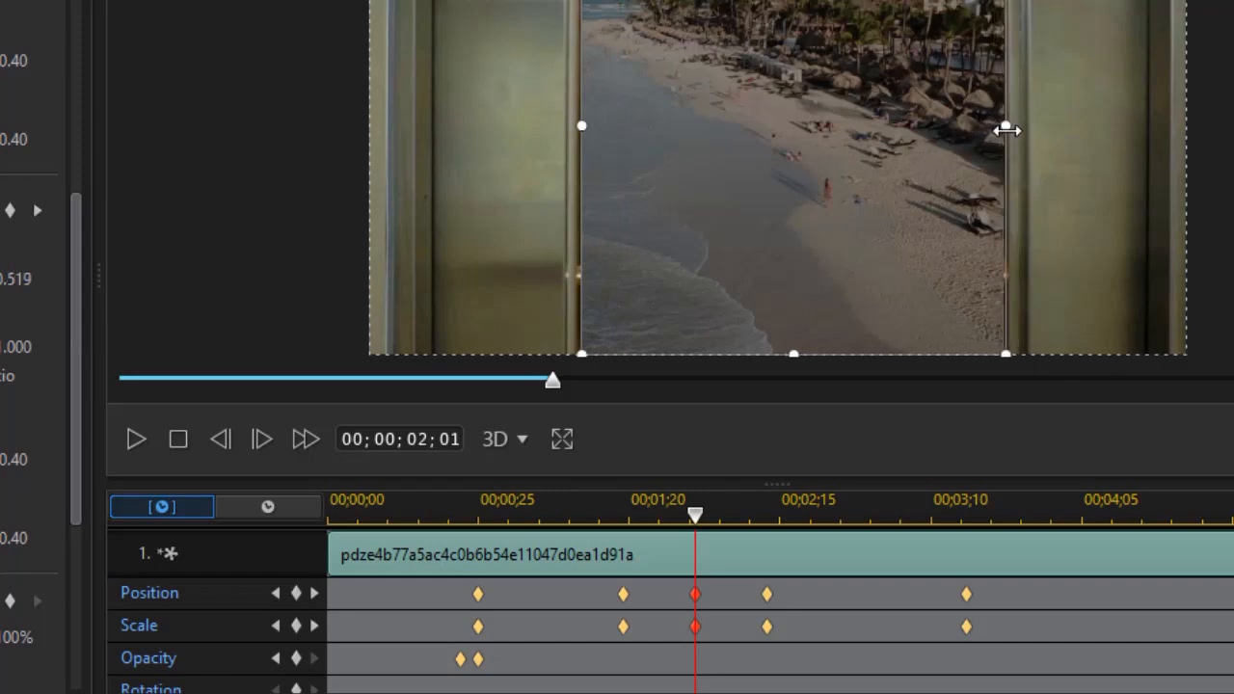
- Fine-tune intermediate mask widths so the slit opens gradually onto the beach
drag(694, 513, 868, 513)
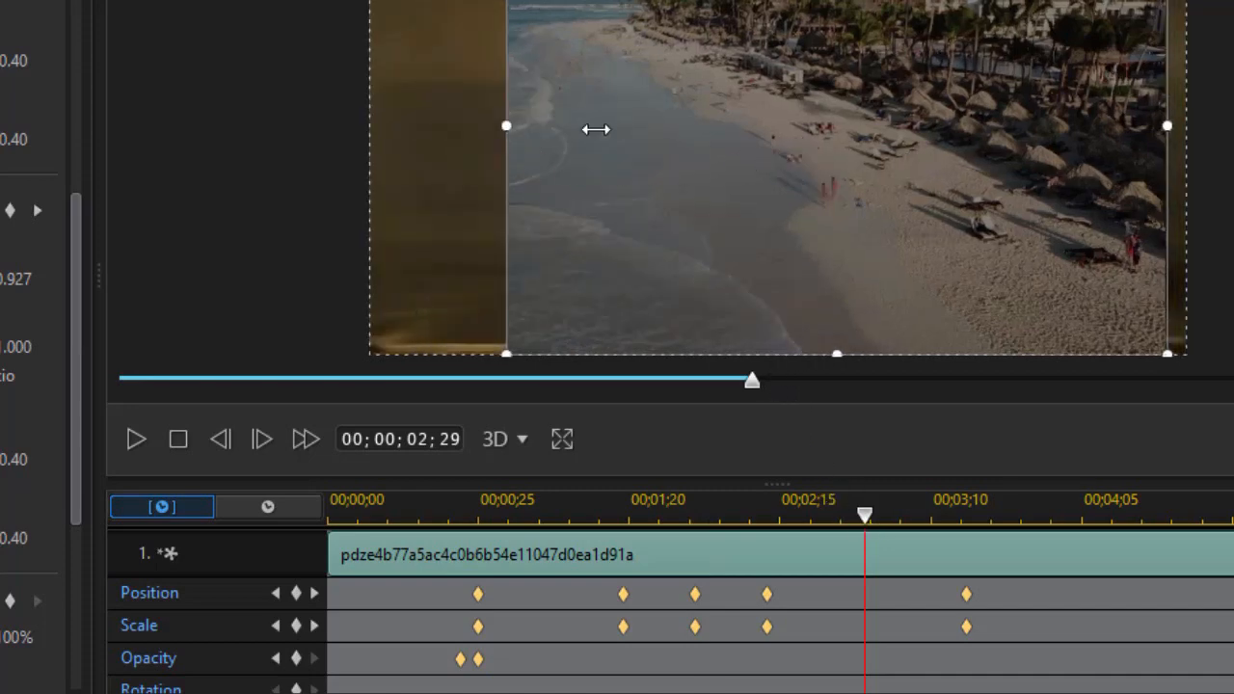
drag(505, 125, 370, 133)
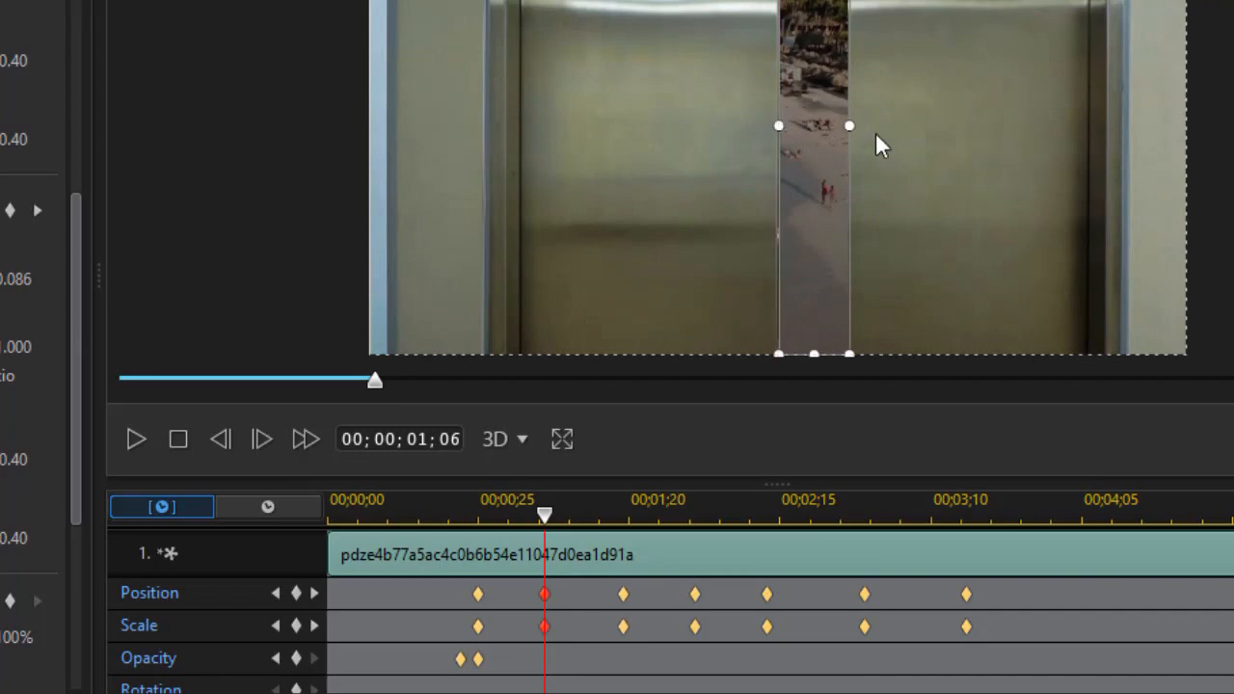
drag(848, 125, 825, 131)
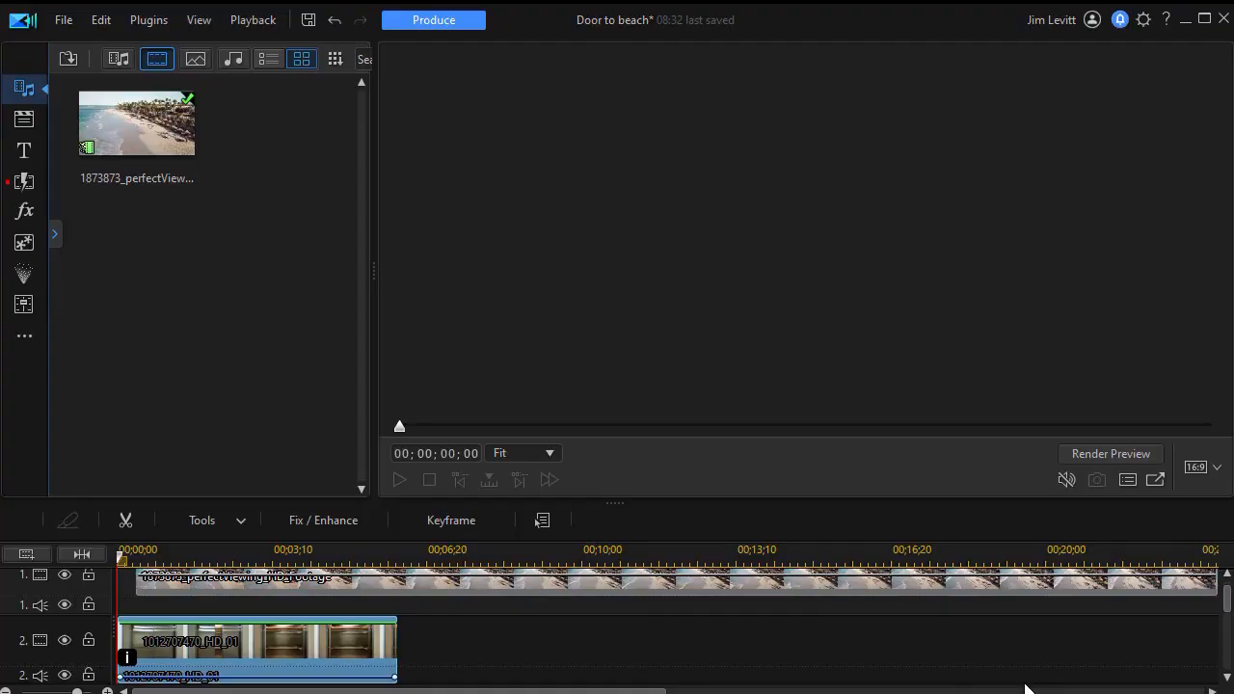
click(254, 640)
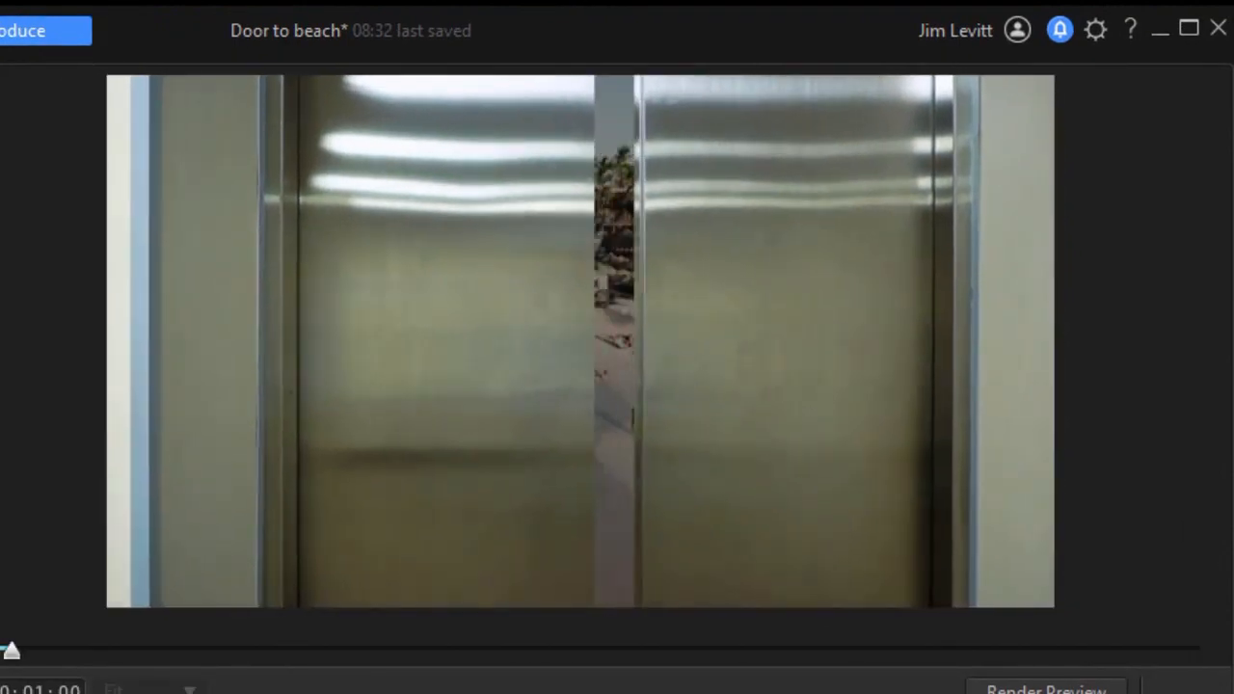
drag(12, 650, 116, 650)
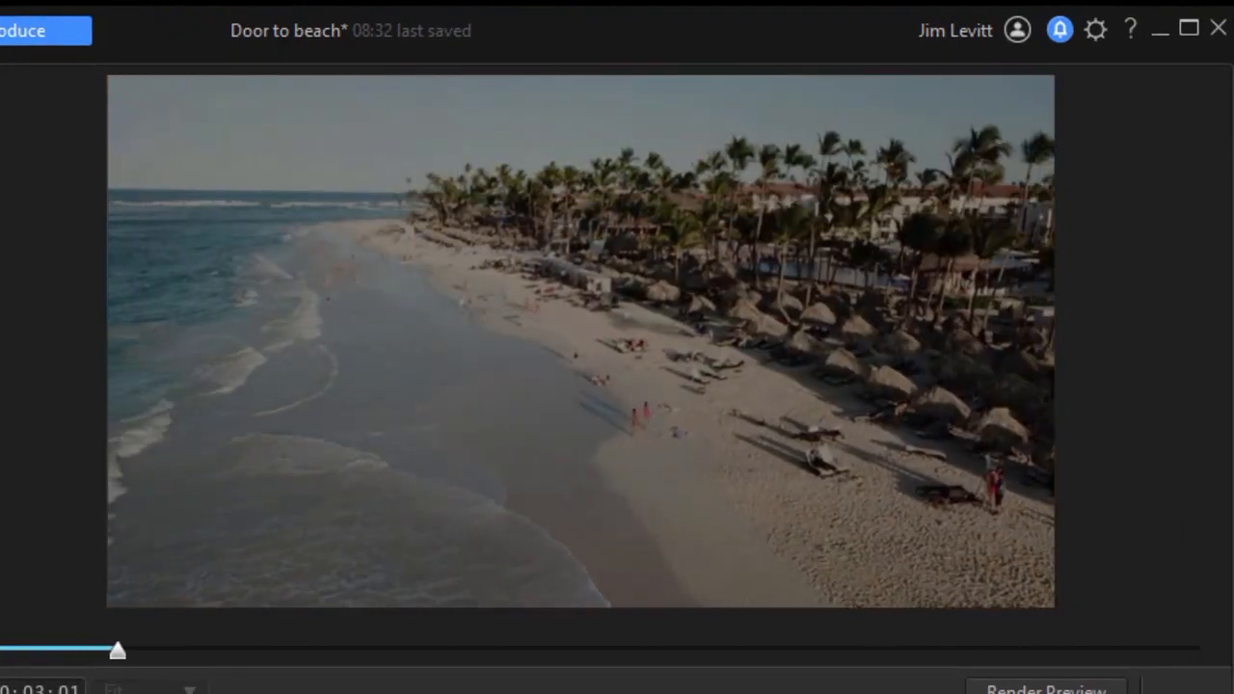
drag(115, 652, 212, 651)
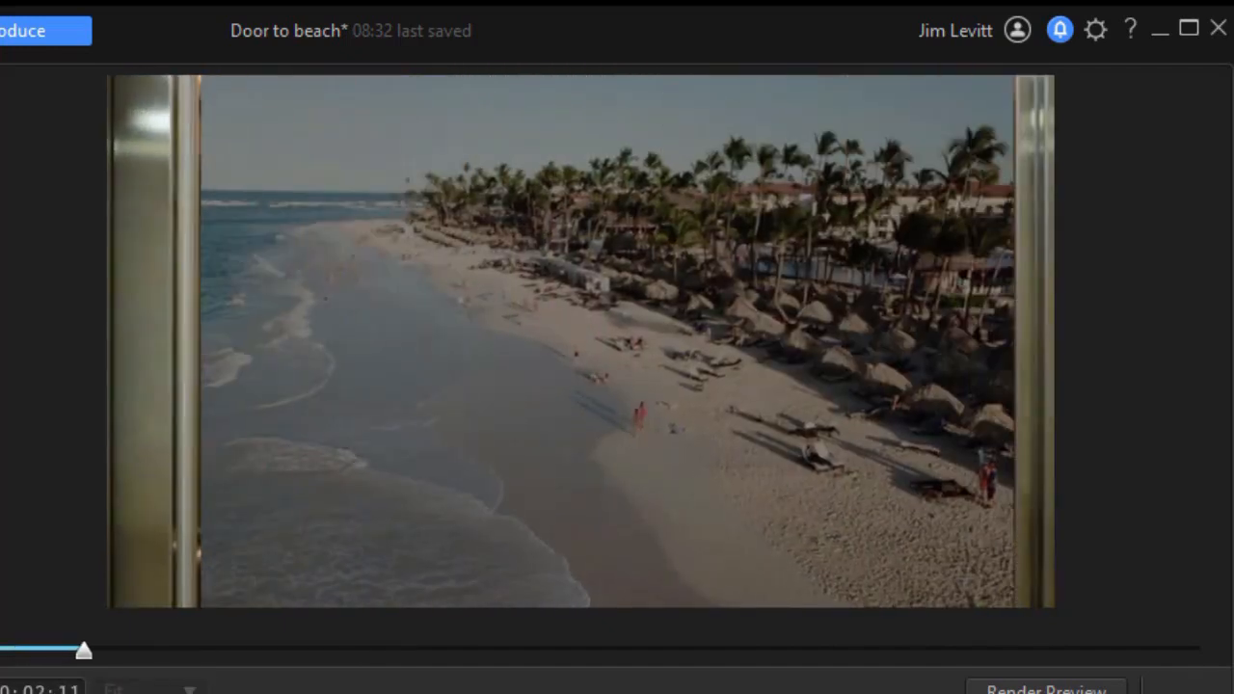
drag(85, 650, 180, 650)
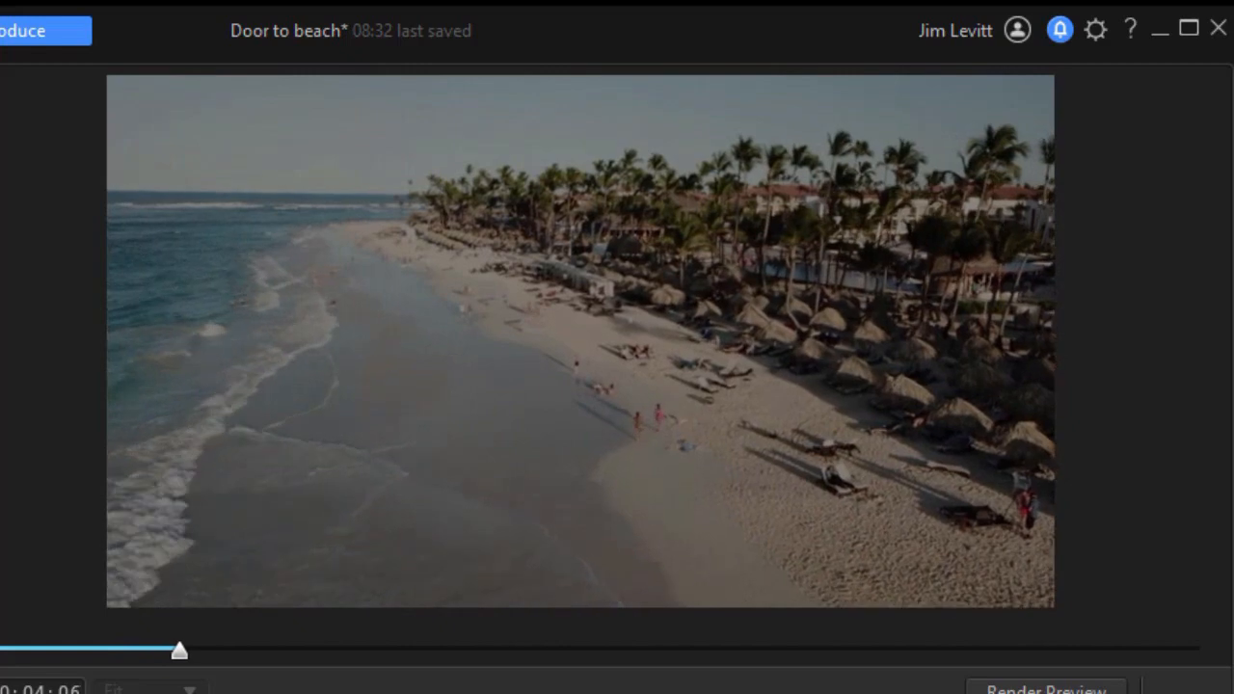